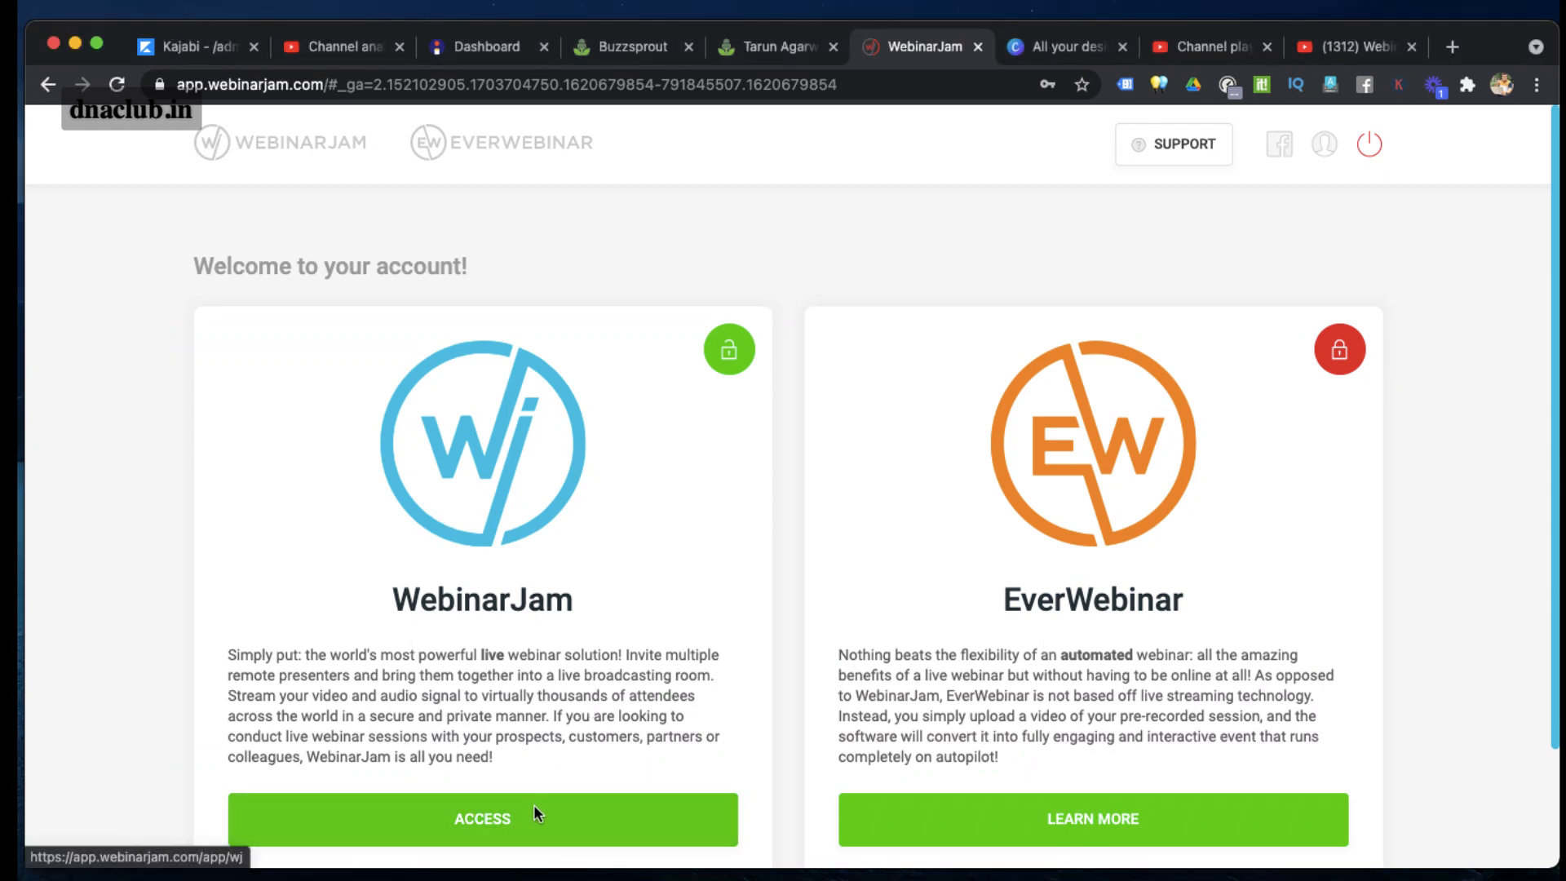
Step: Enter the WebinarJam dashboard to reach the My webinars list
left_click(482, 819)
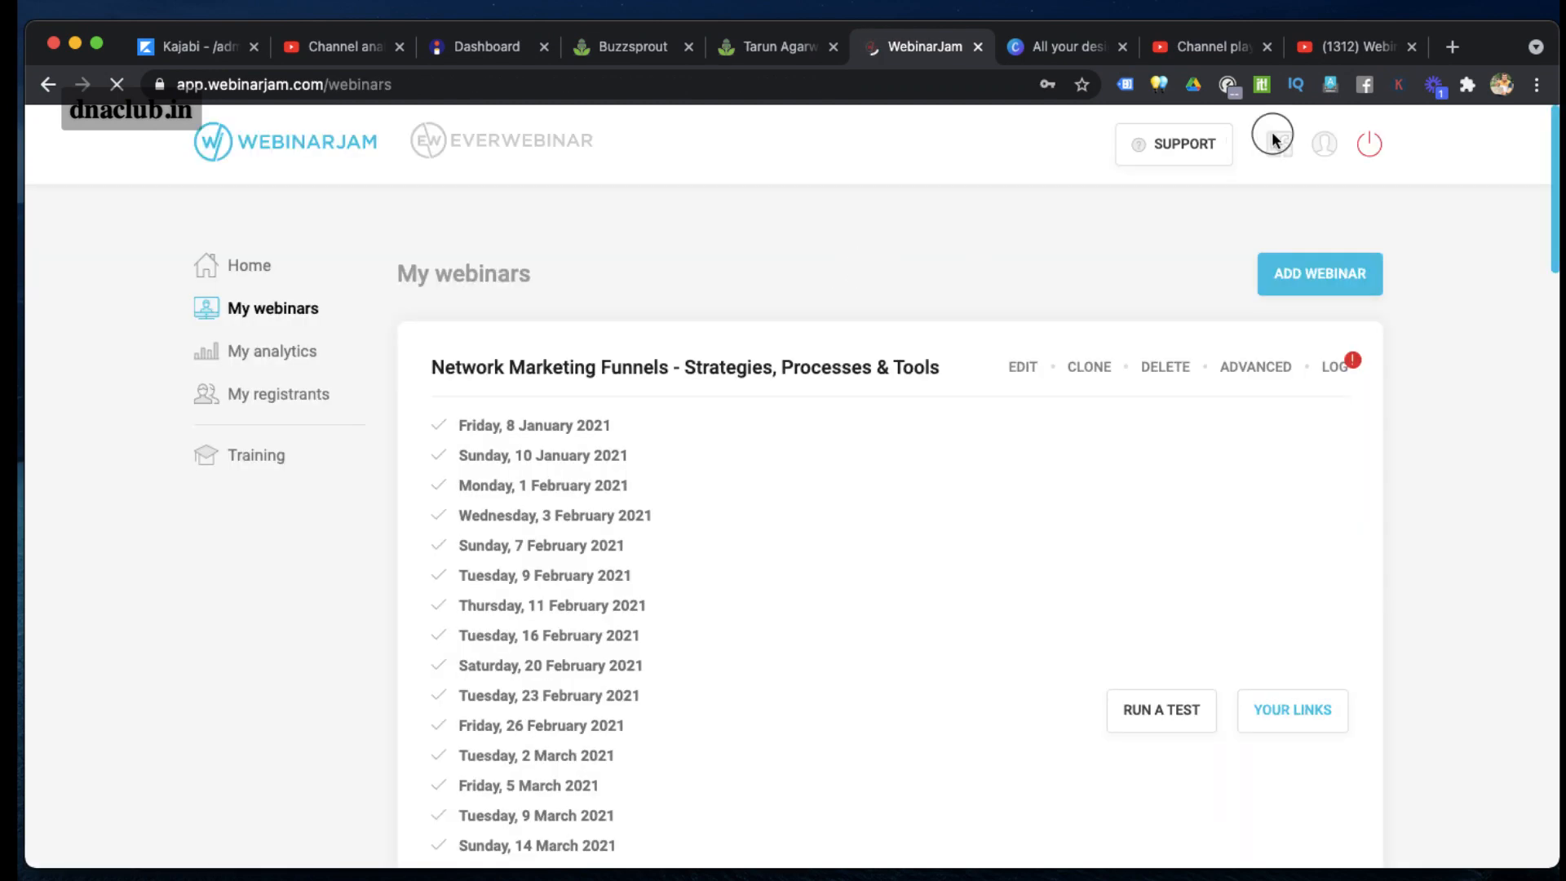
Step: Show the Replay tab of Network Marketing Funnels' Your links window
scroll("down", 3)
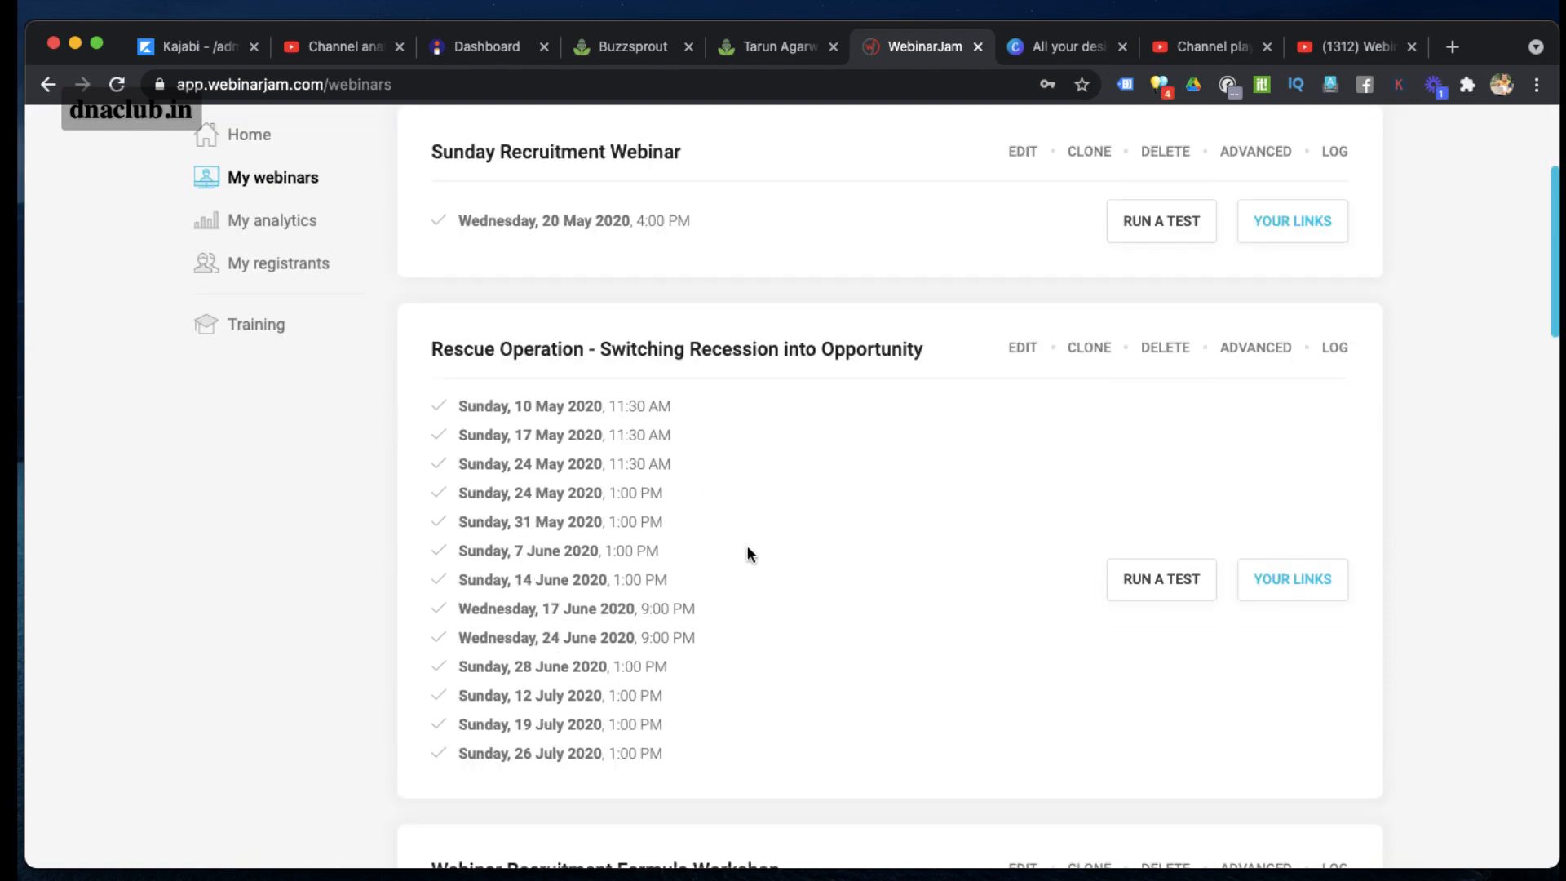
scroll("up", 3)
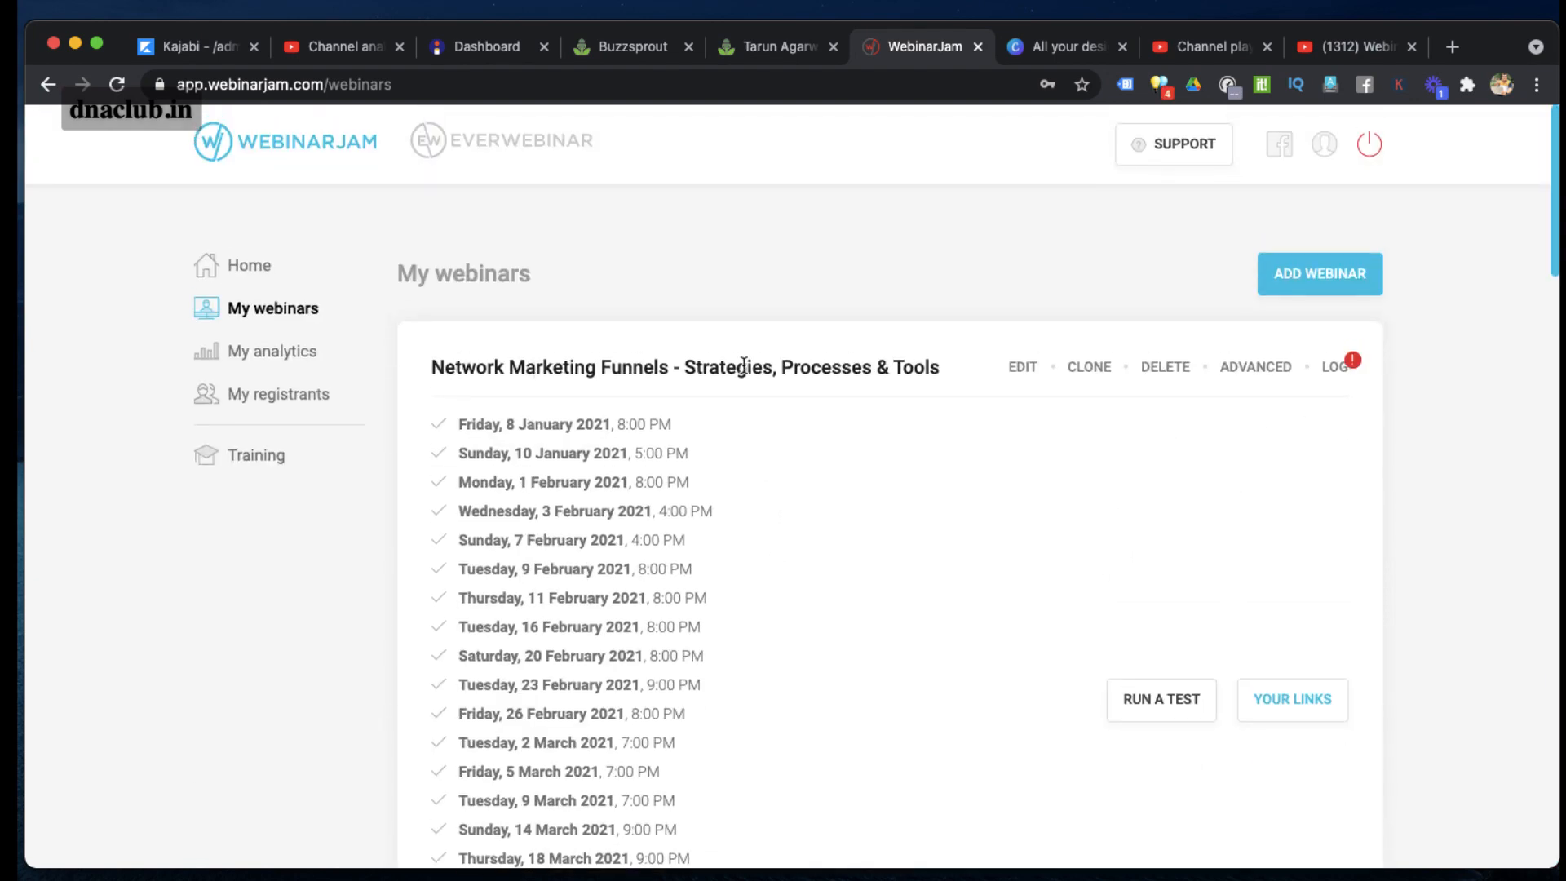
mouse_move(1420, 498)
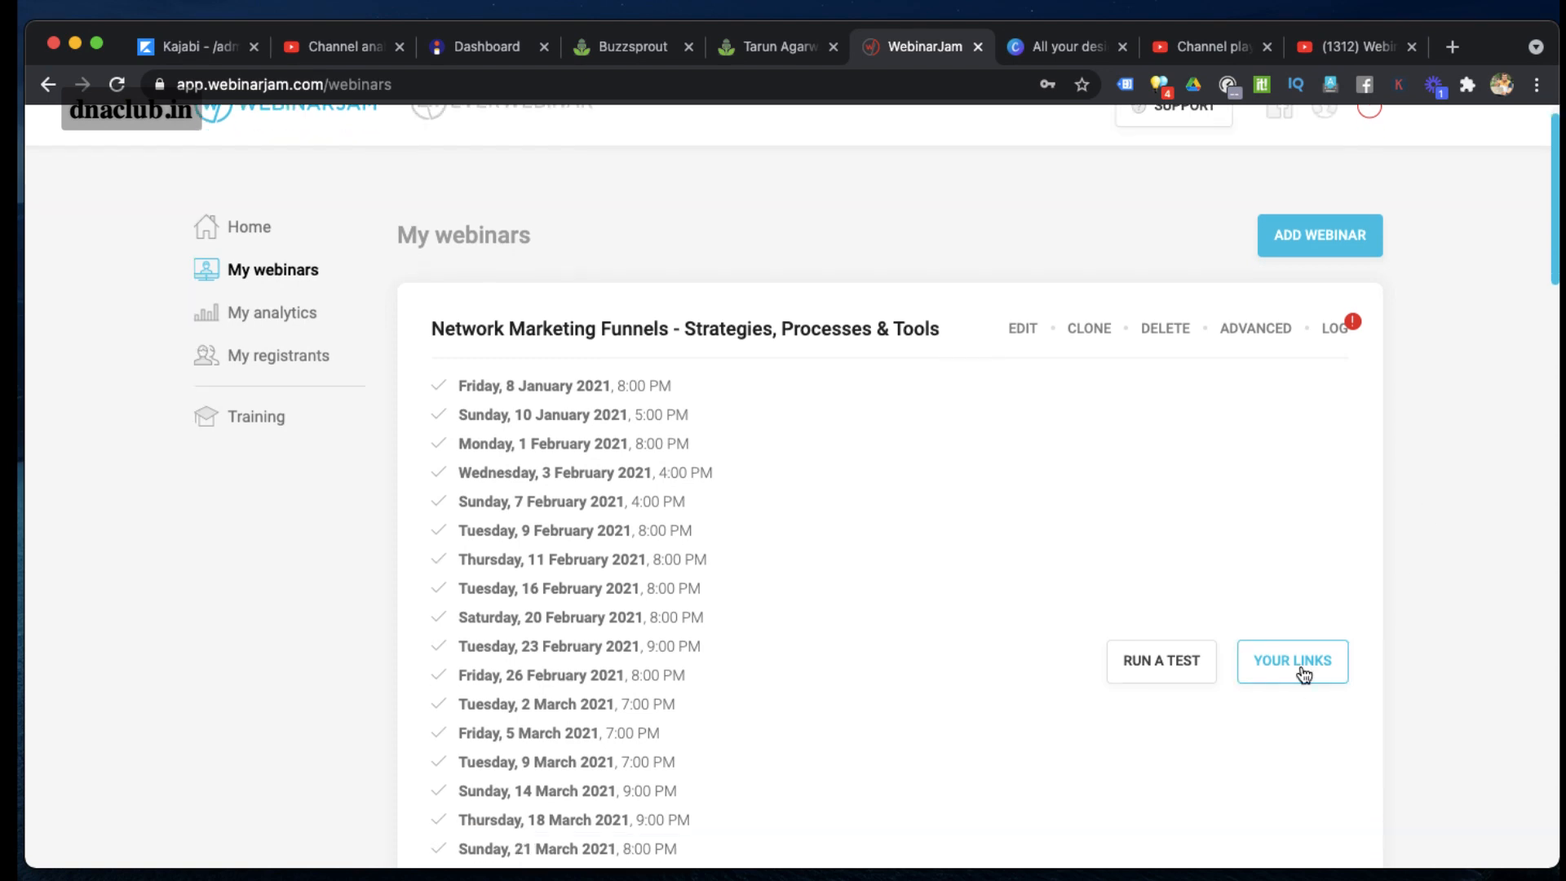
left_click(1290, 659)
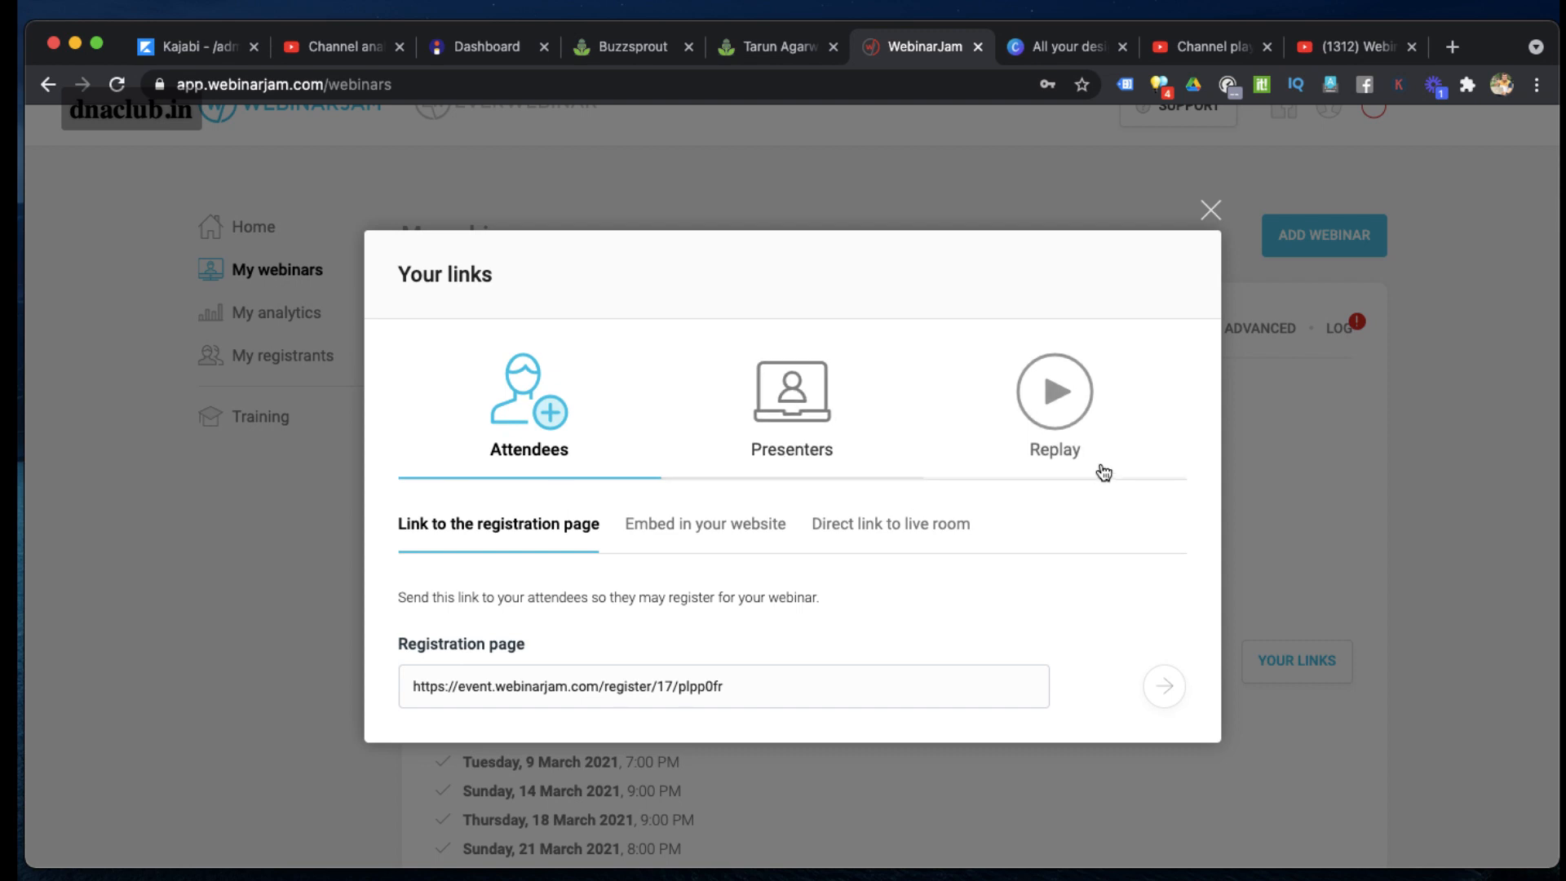
left_click(1053, 391)
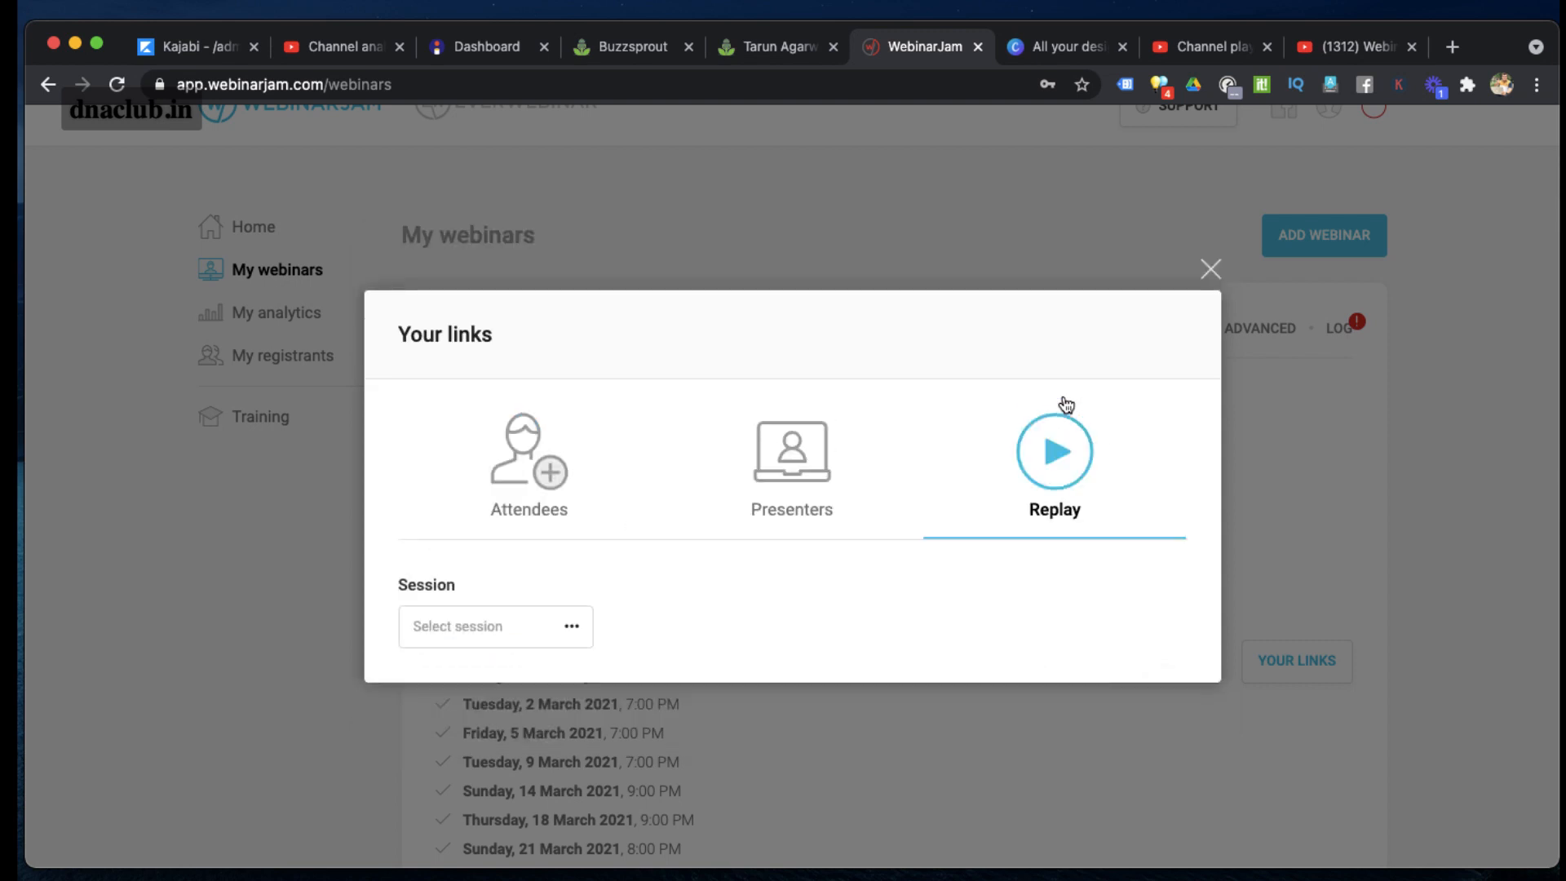
Step: Select the Thursday, 18 March 2021, 7:00 PM session for the replay link
left_click(495, 627)
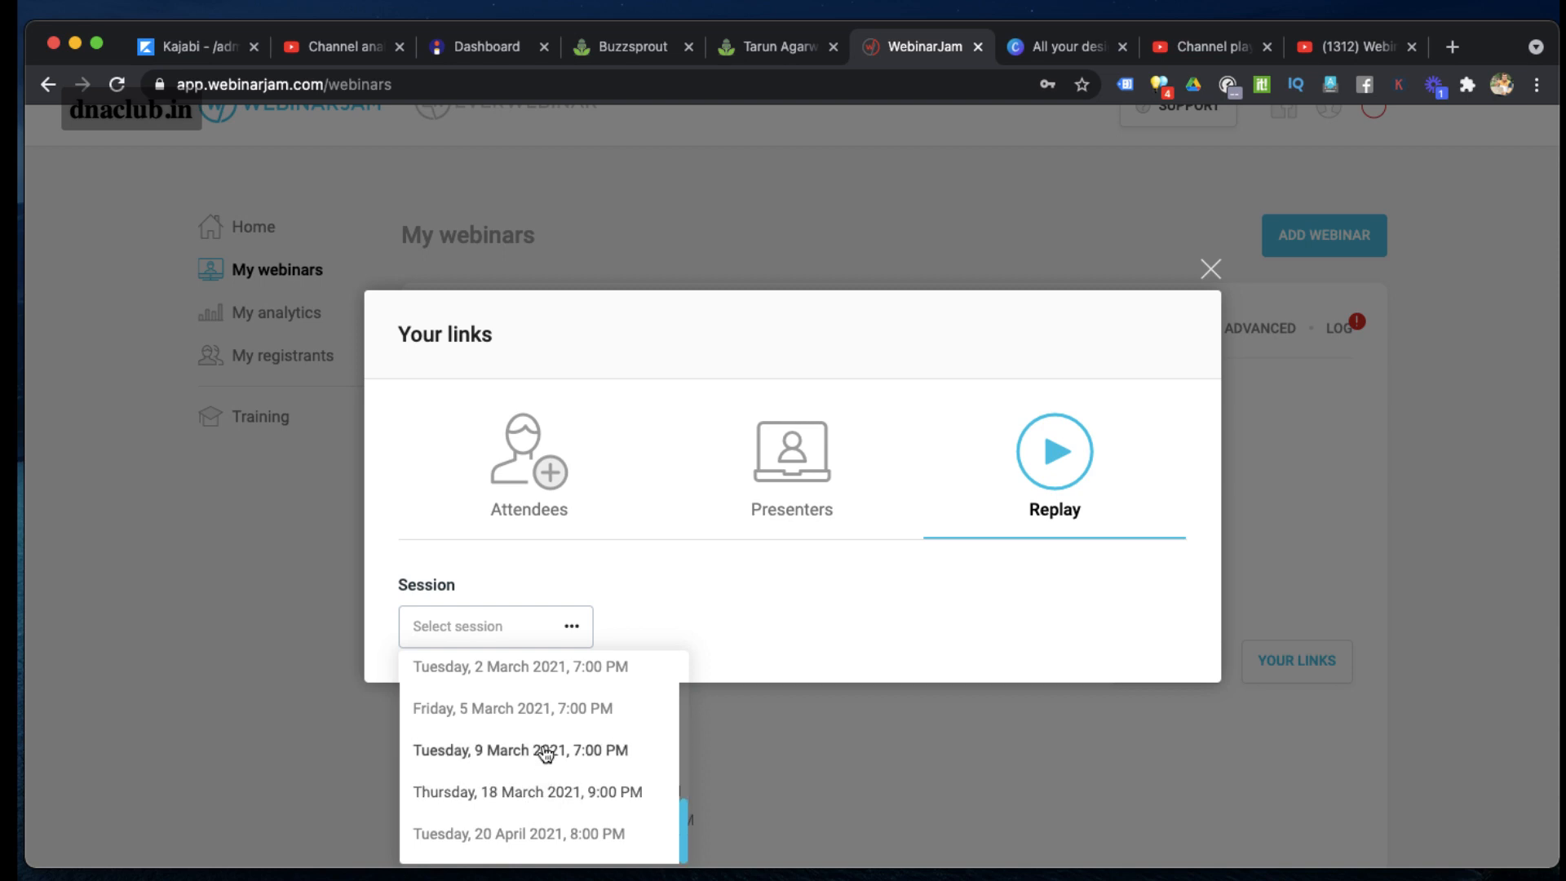
mouse_move(620, 770)
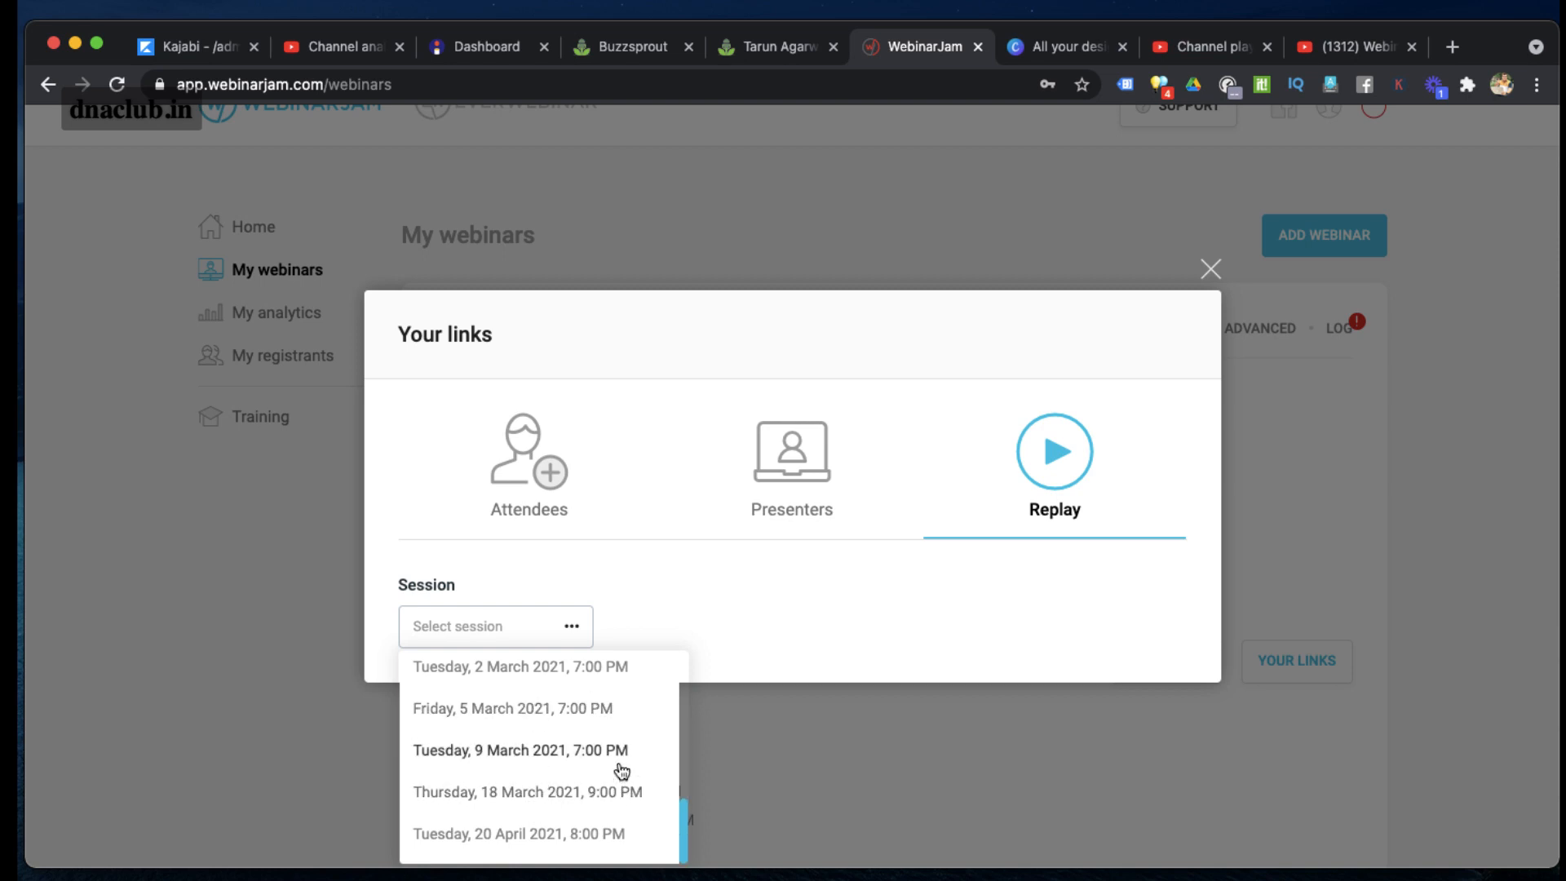
mouse_move(610, 776)
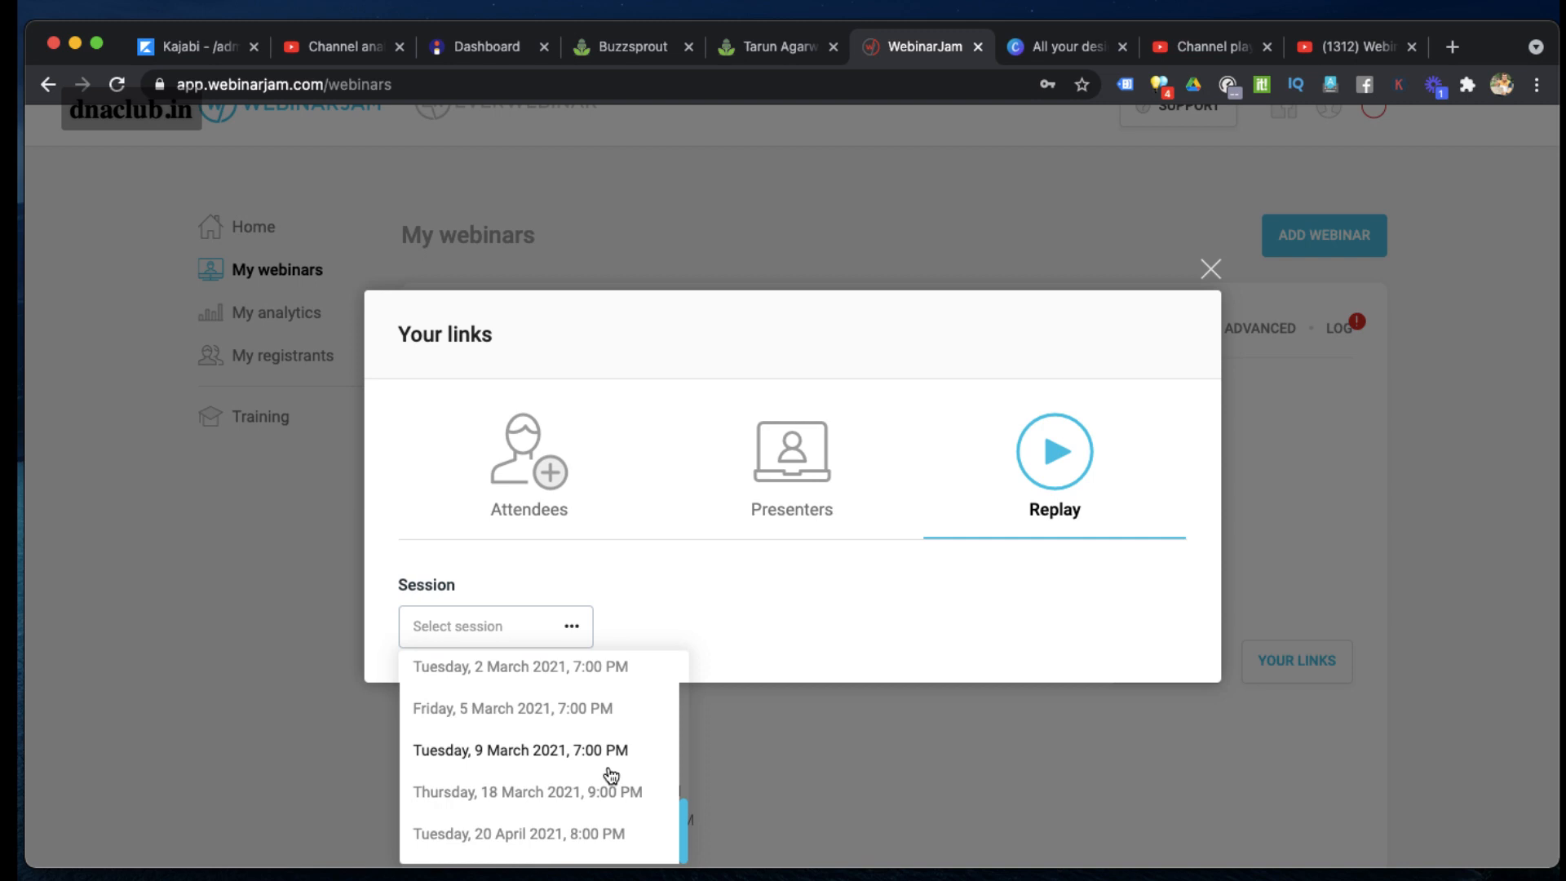
left_click(520, 791)
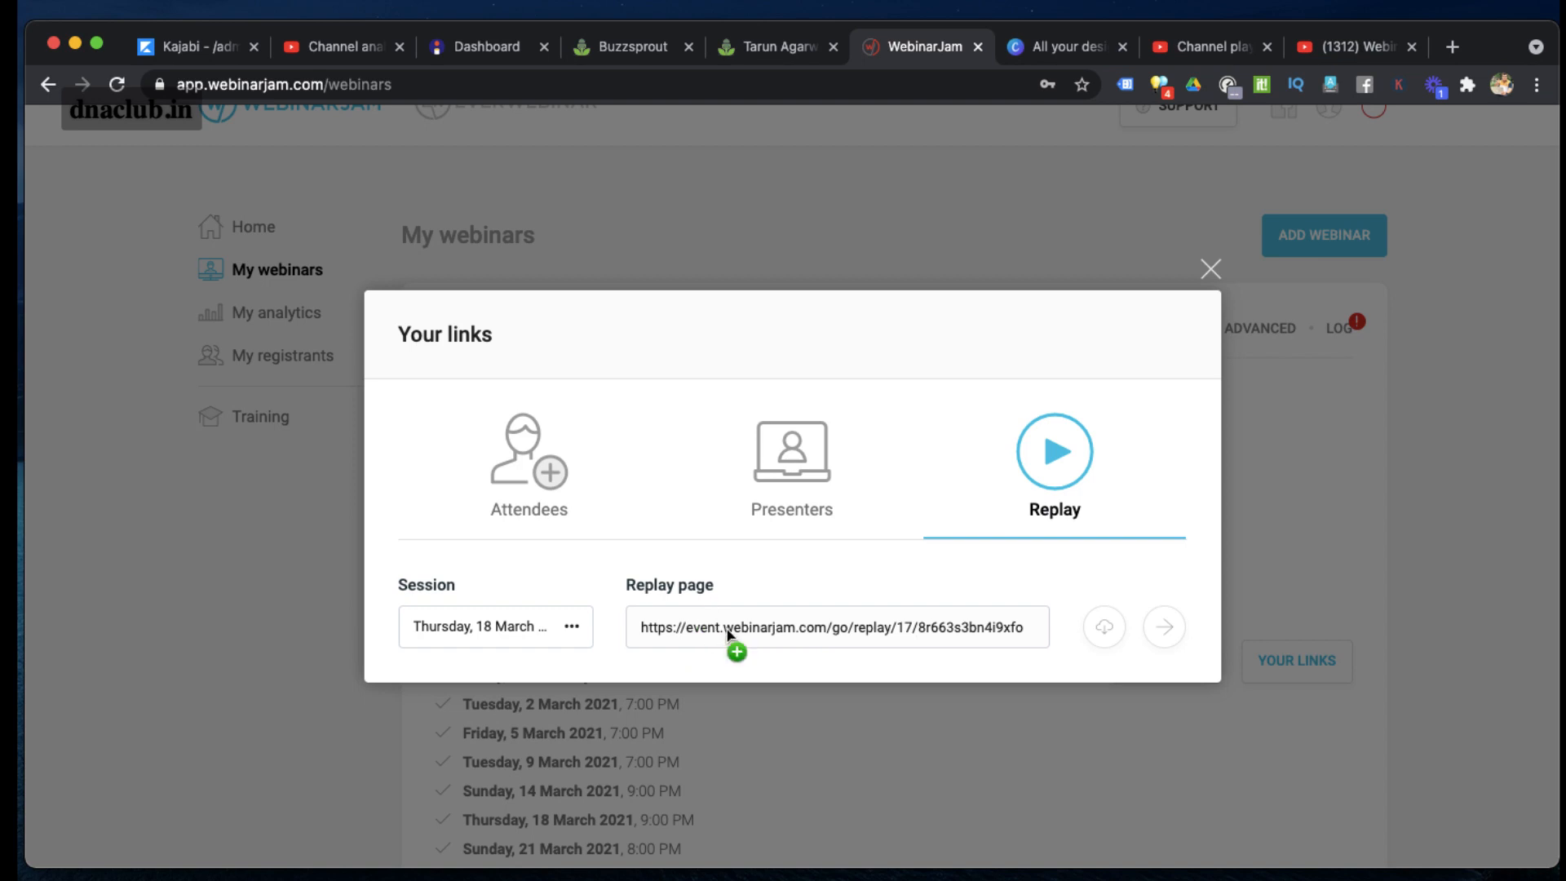
mouse_move(1103, 627)
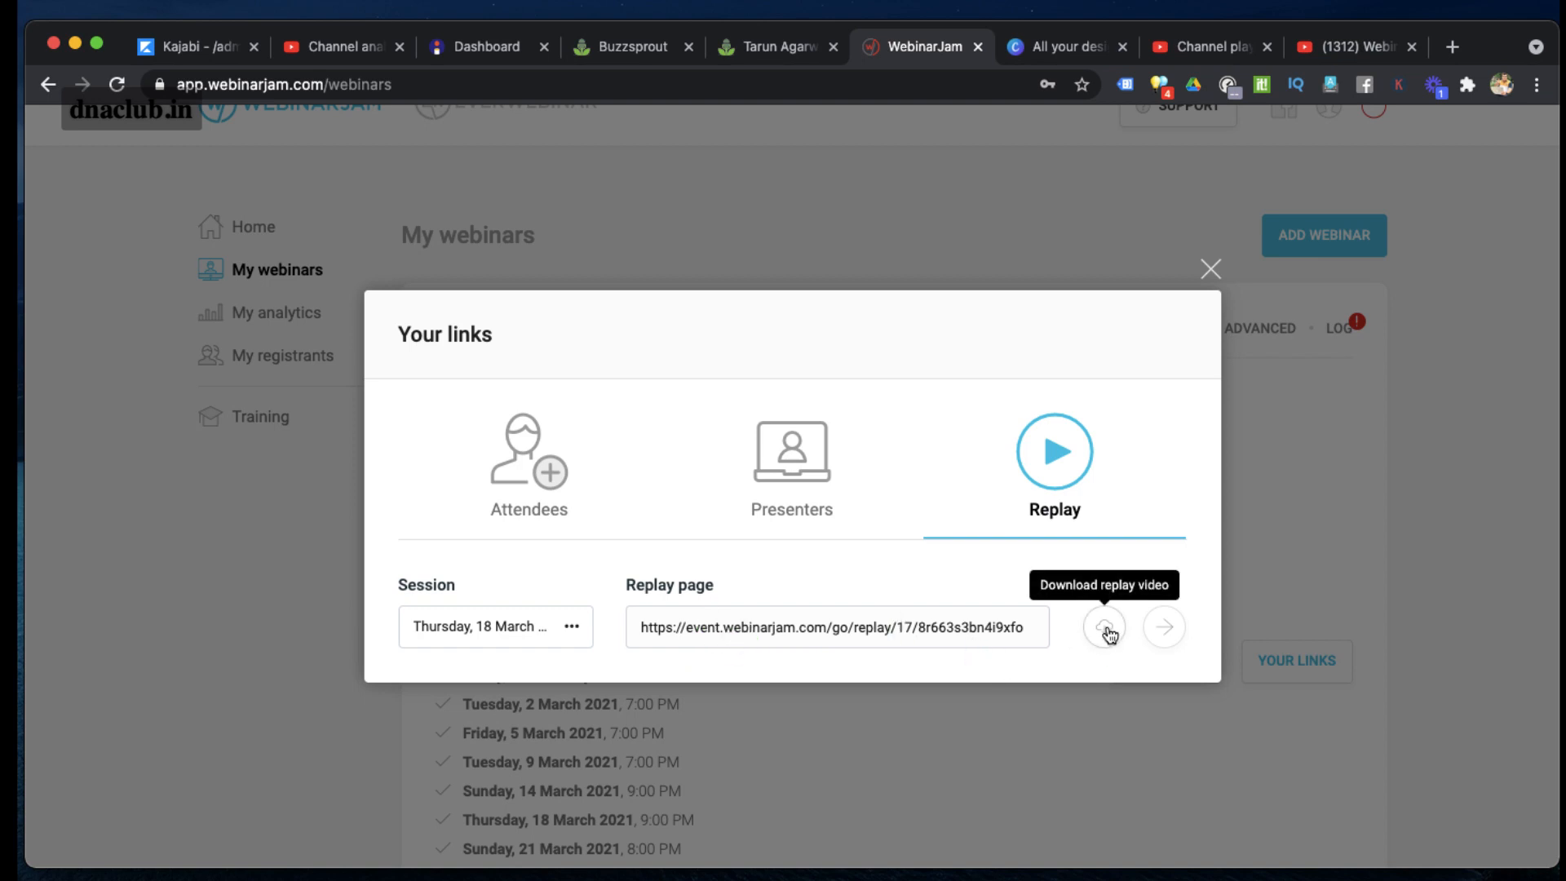